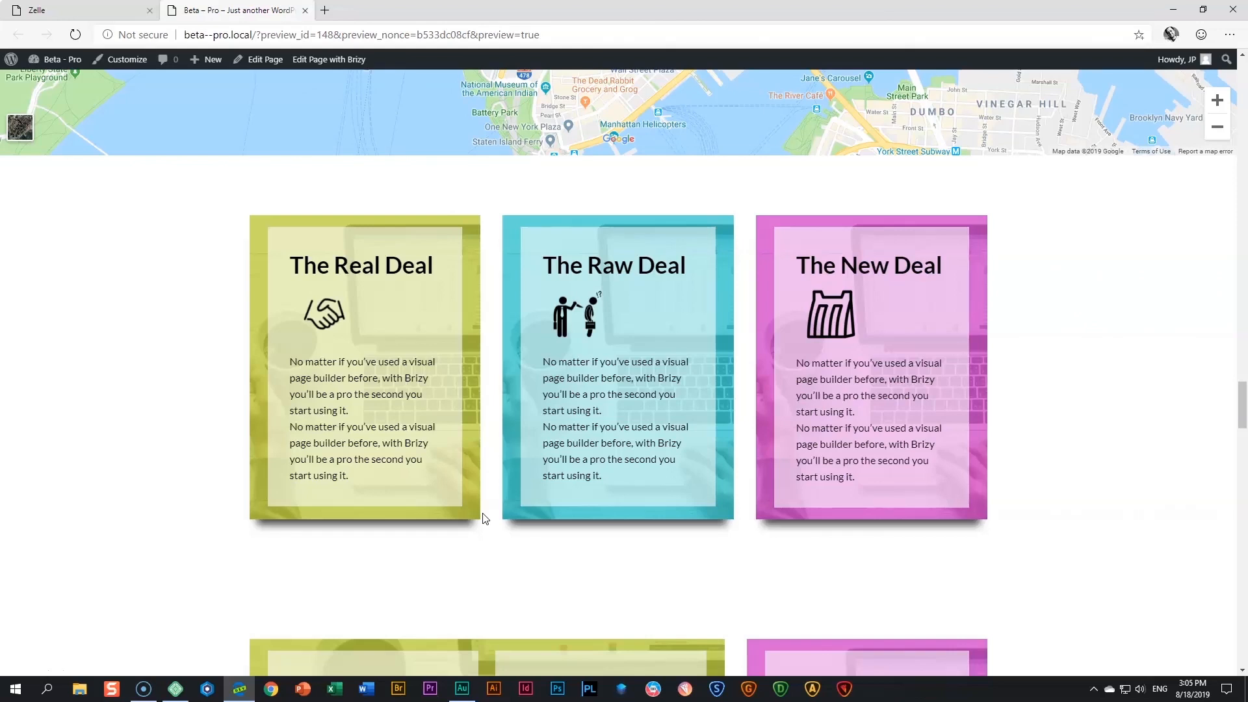
pyautogui.moveTo(75, 619)
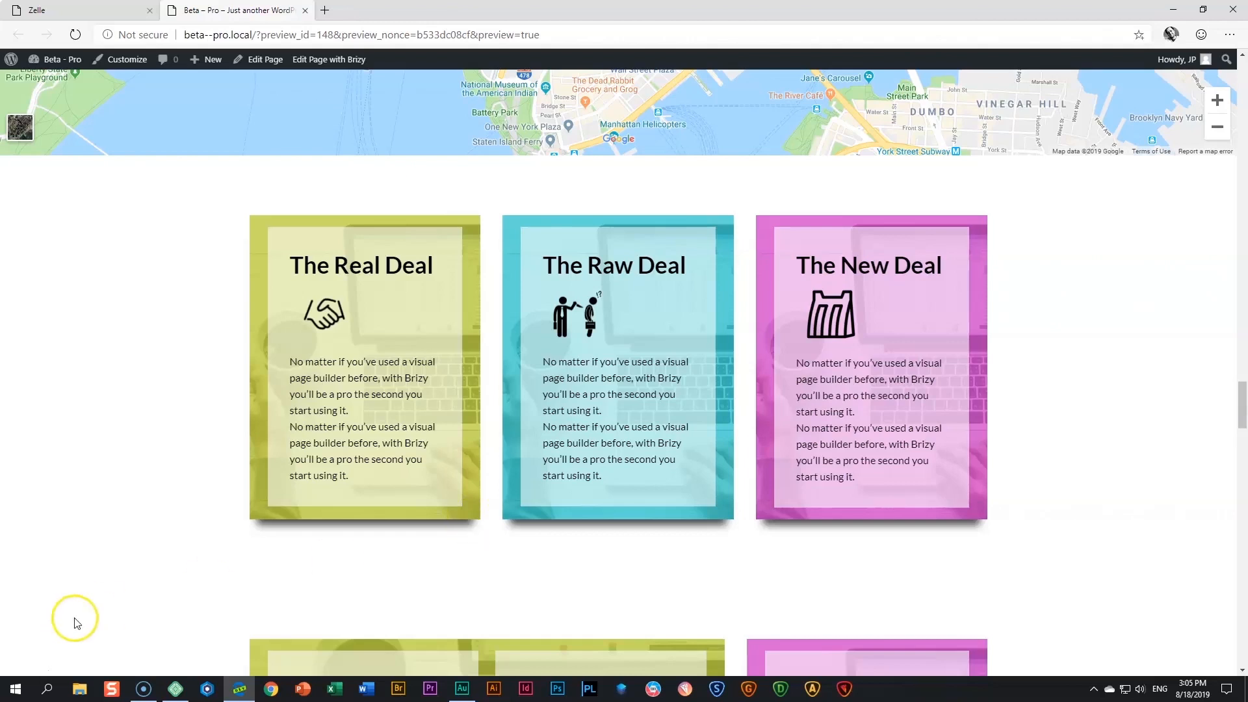
pyautogui.moveTo(108, 606)
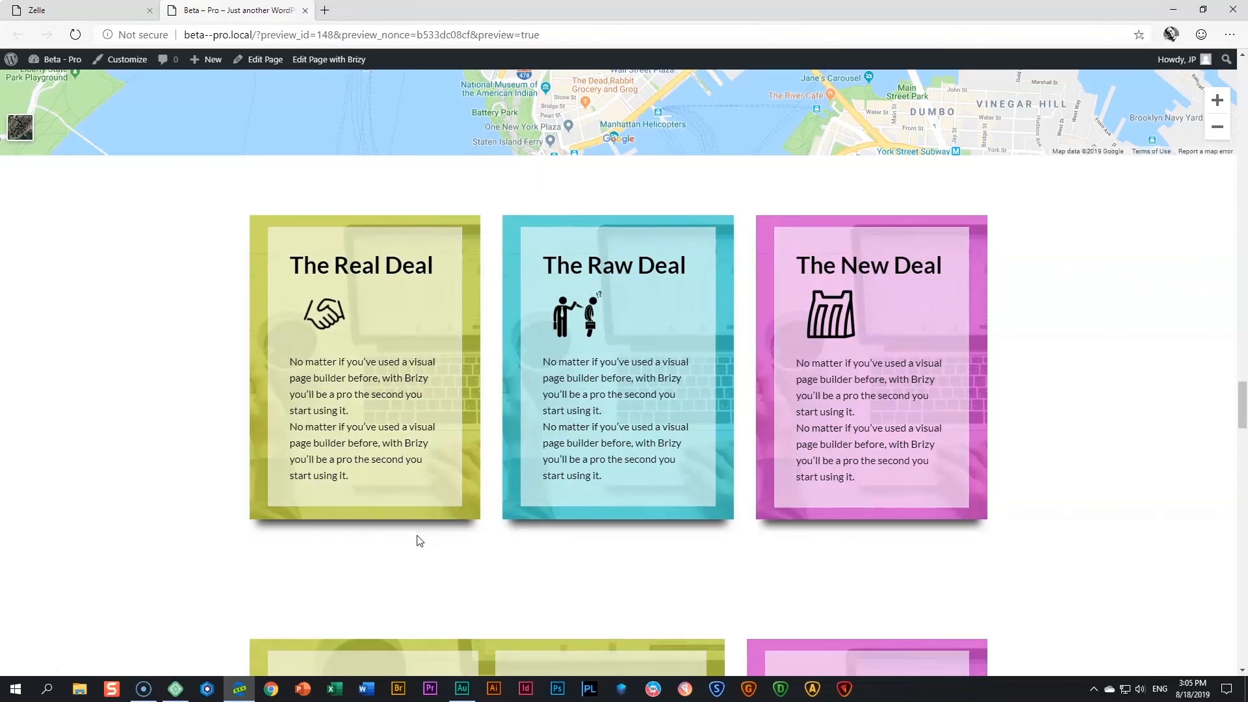
# Open the page in the Brizy editor and select The New Deal column
pyautogui.click(328, 59)
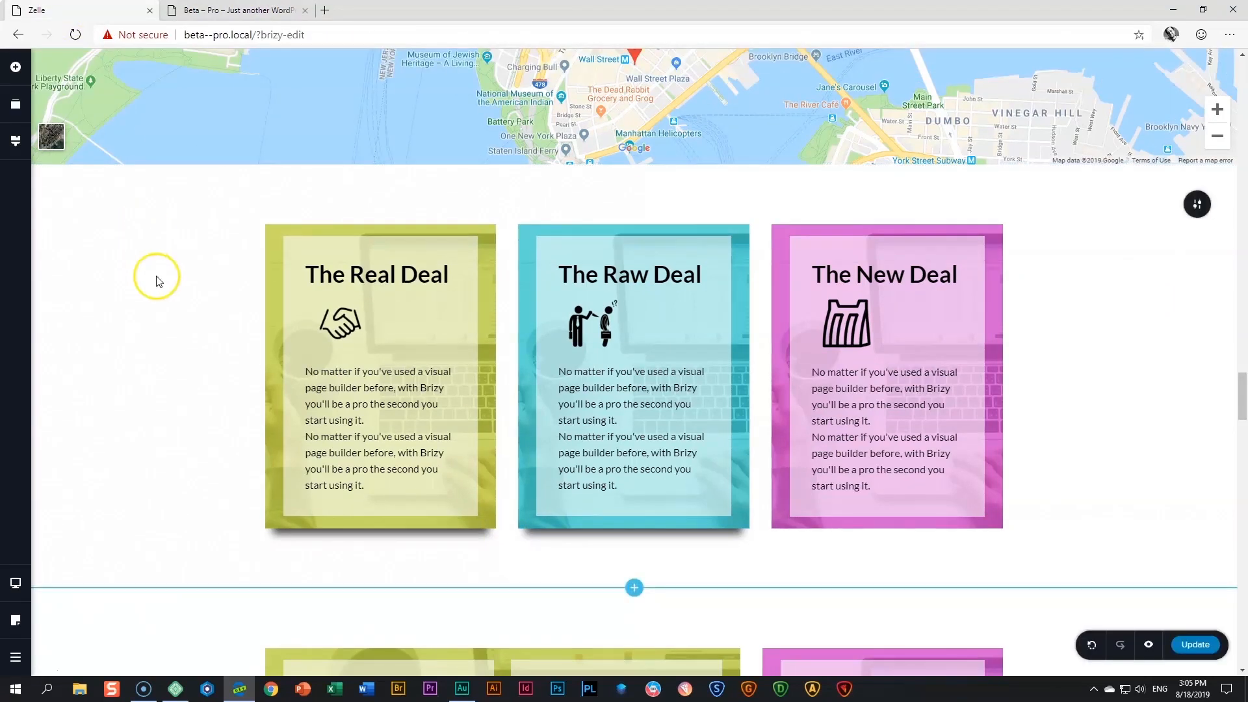
pyautogui.moveTo(684, 554)
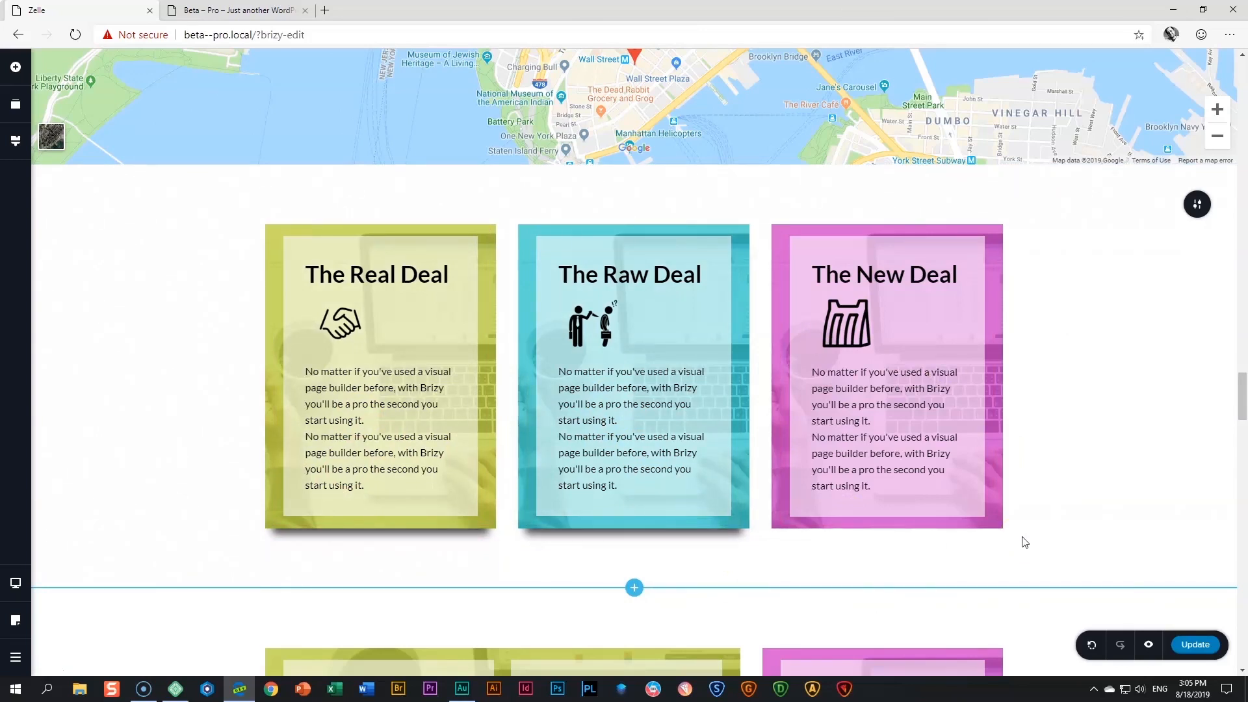
pyautogui.click(886, 379)
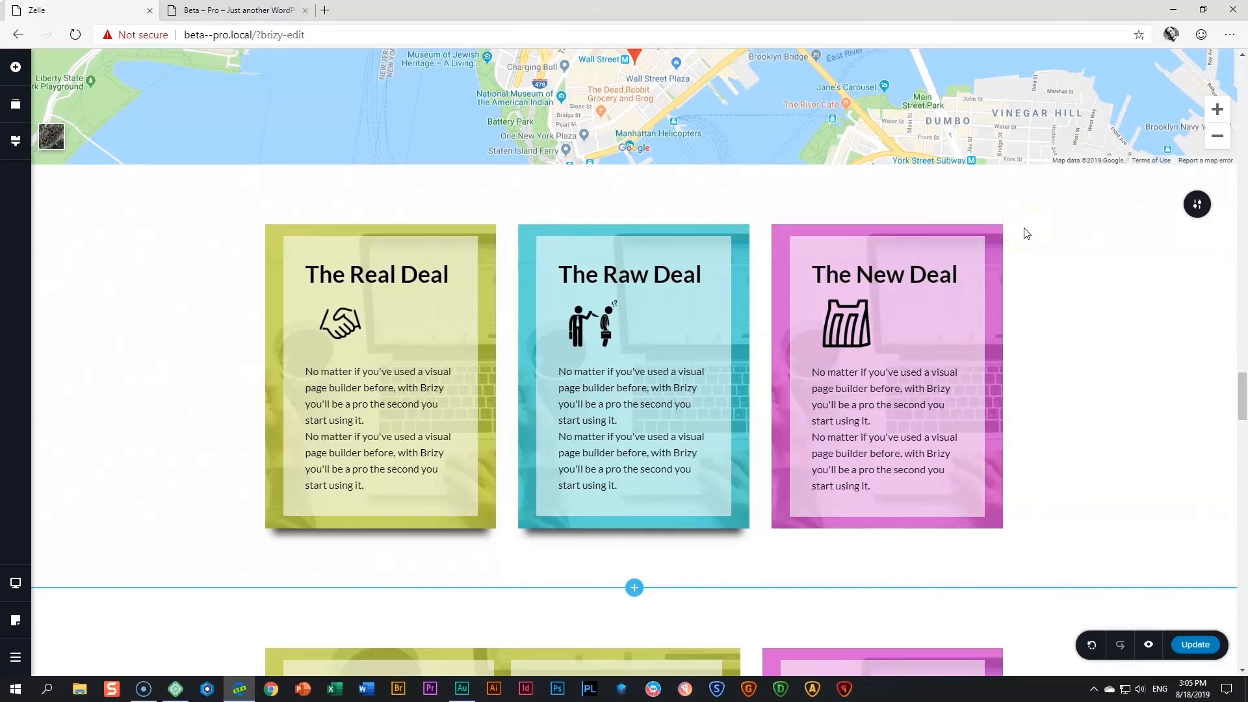
pyautogui.moveTo(1029, 232)
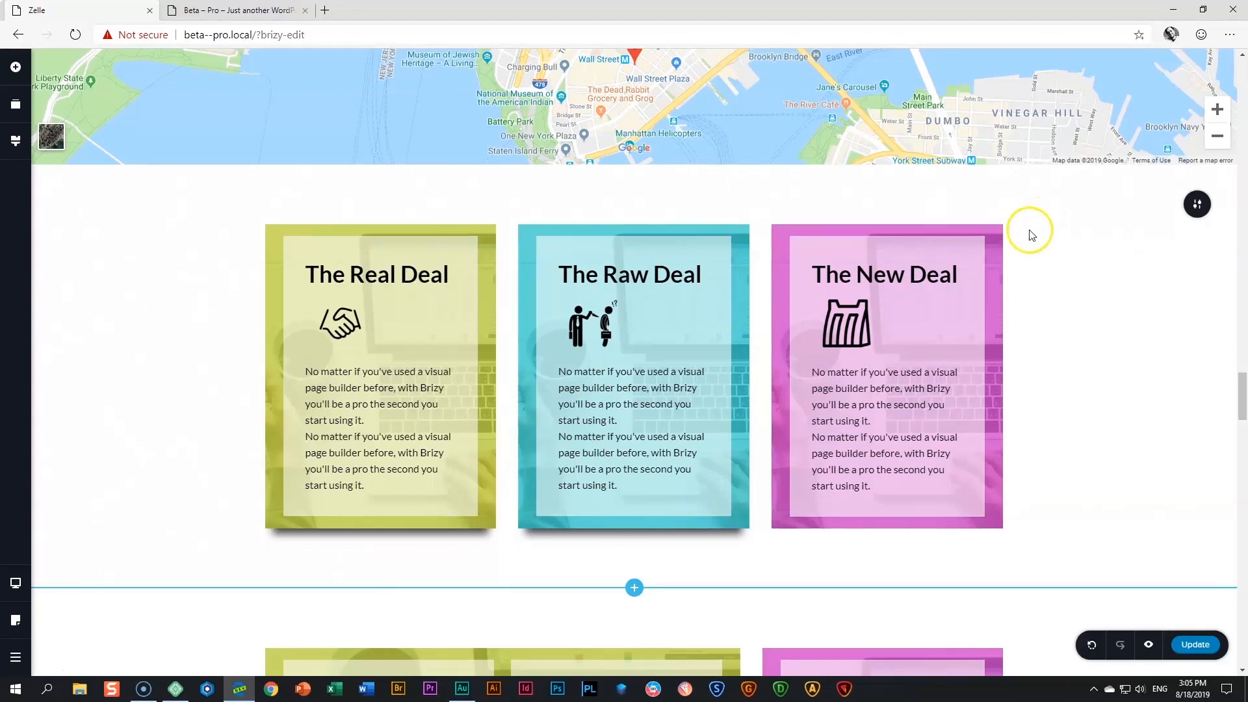
pyautogui.click(886, 374)
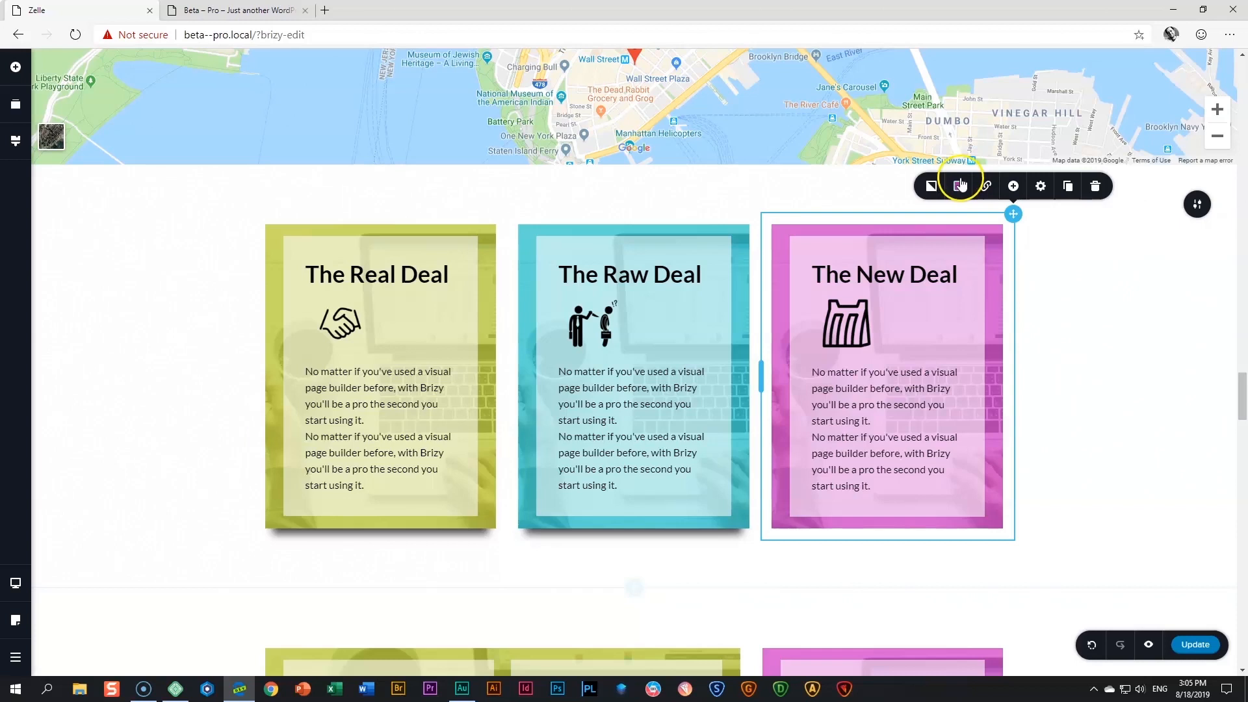
pyautogui.moveTo(958, 185)
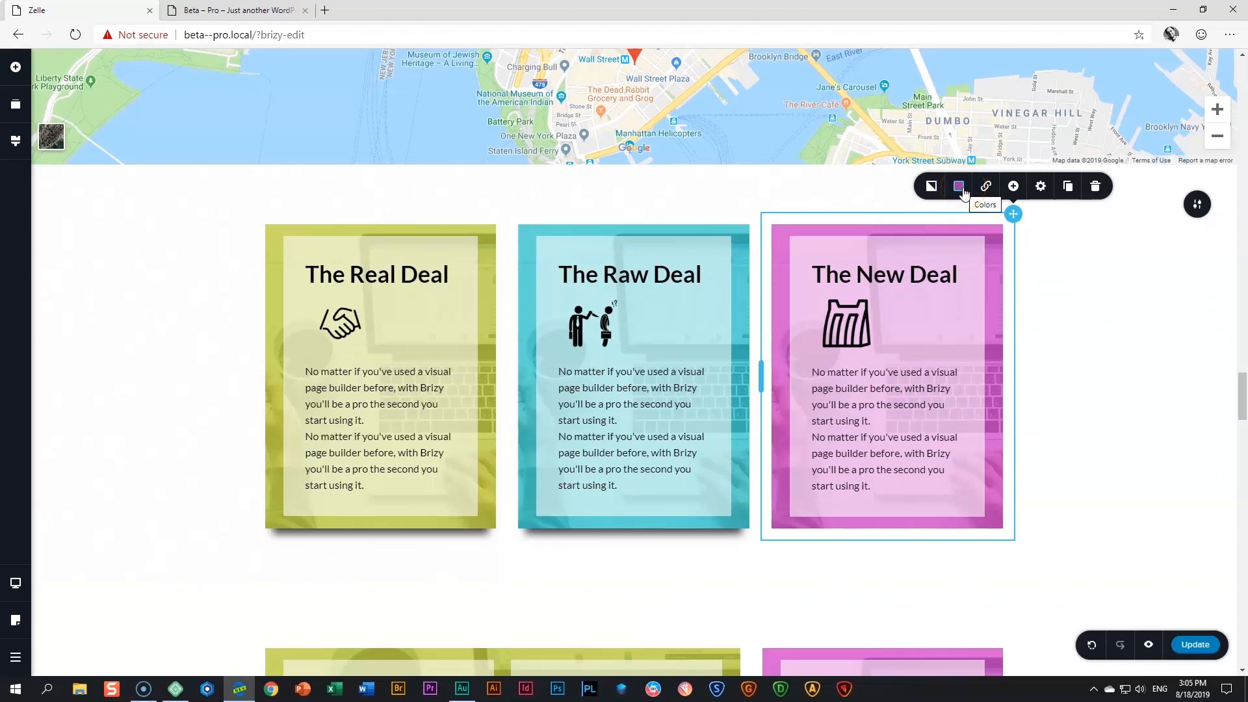
# Try a shadow on The New Deal column with value 12 and reduced opacity
pyautogui.click(957, 186)
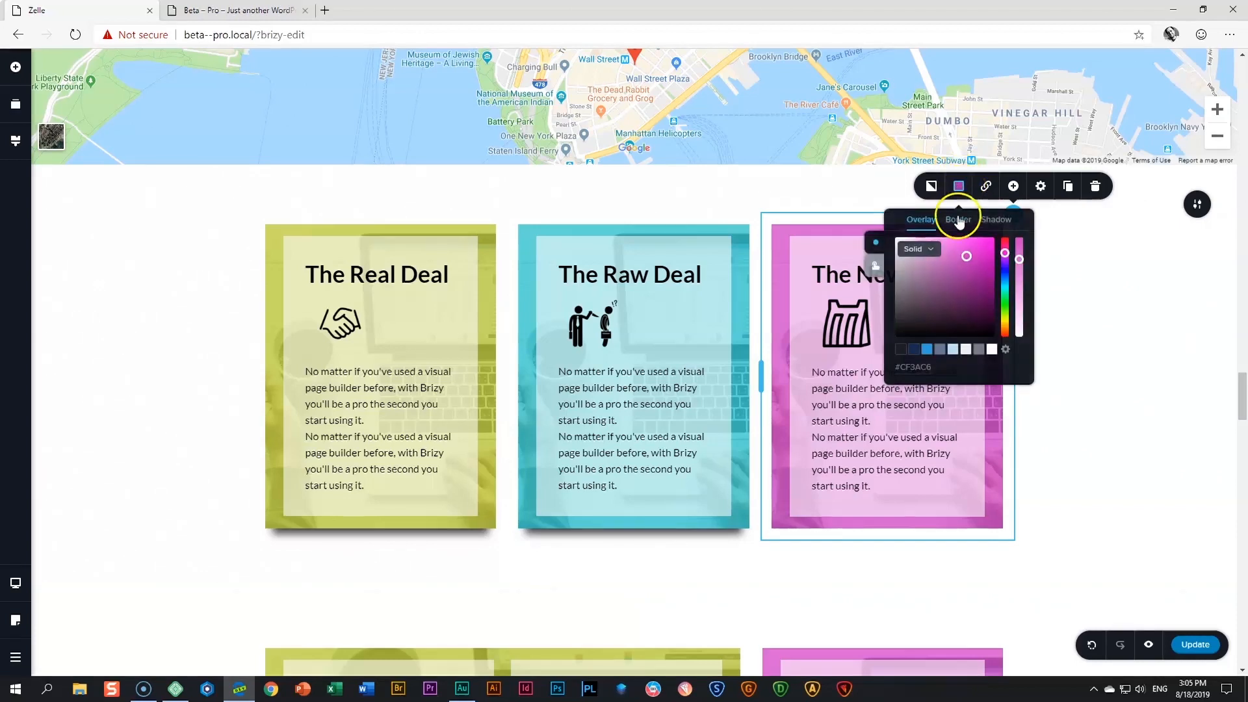
pyautogui.click(995, 218)
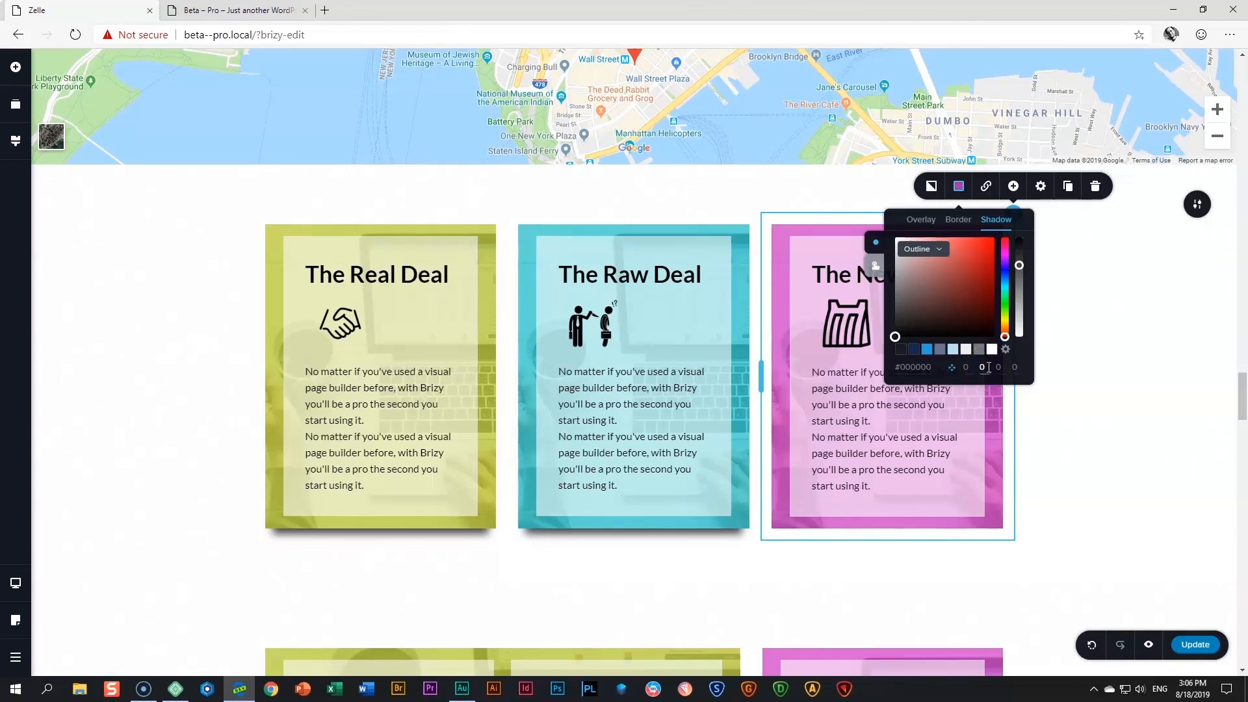
pyautogui.write('12')
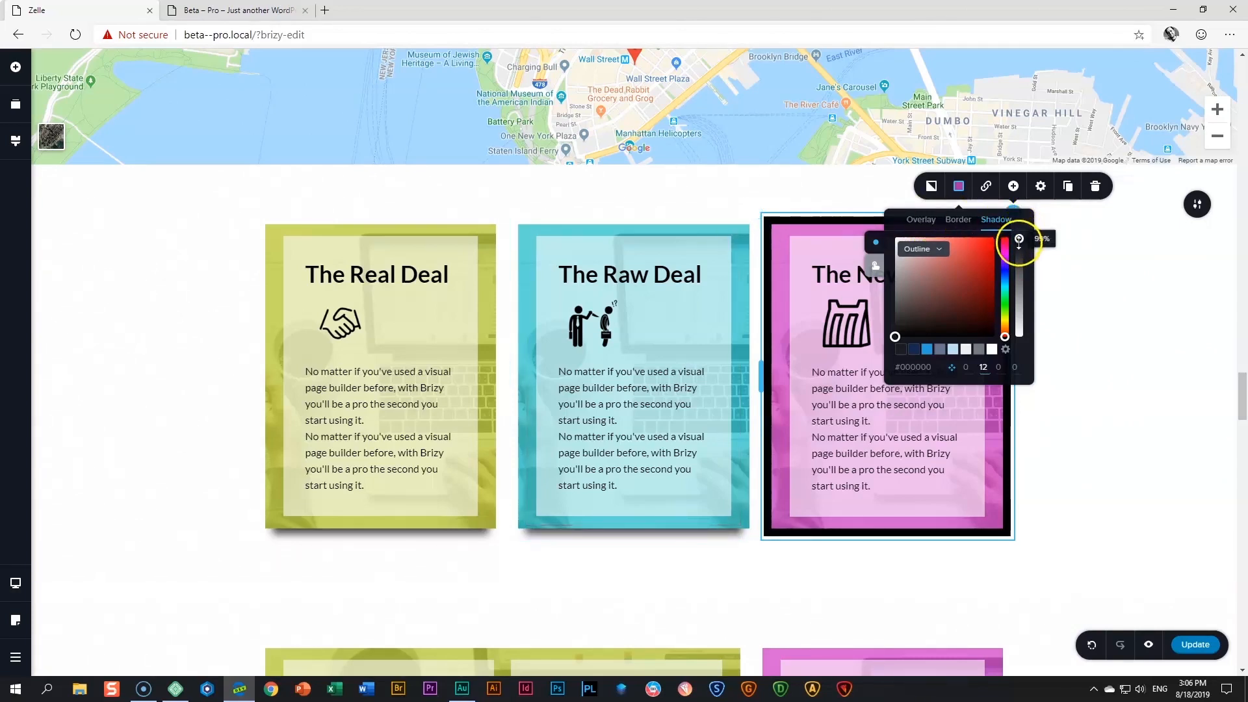
pyautogui.moveTo(1018, 240); pyautogui.dragTo(1017, 264)
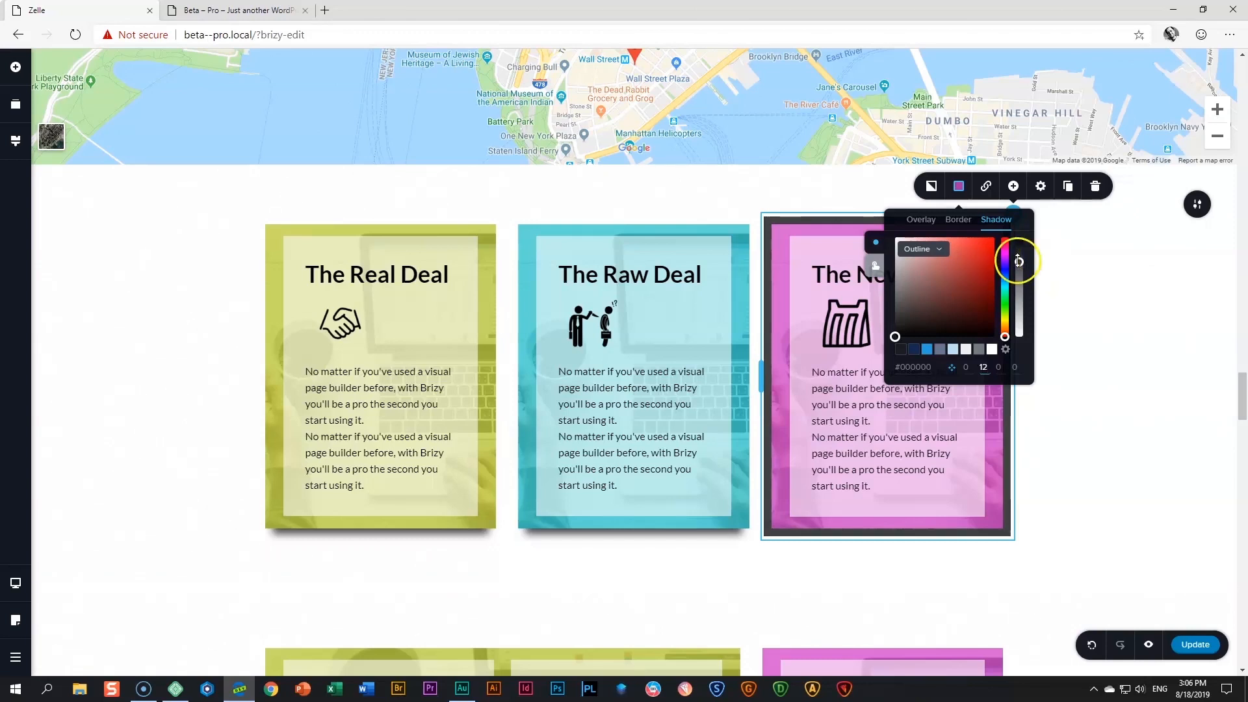
pyautogui.moveTo(1017, 260); pyautogui.dragTo(1020, 273)
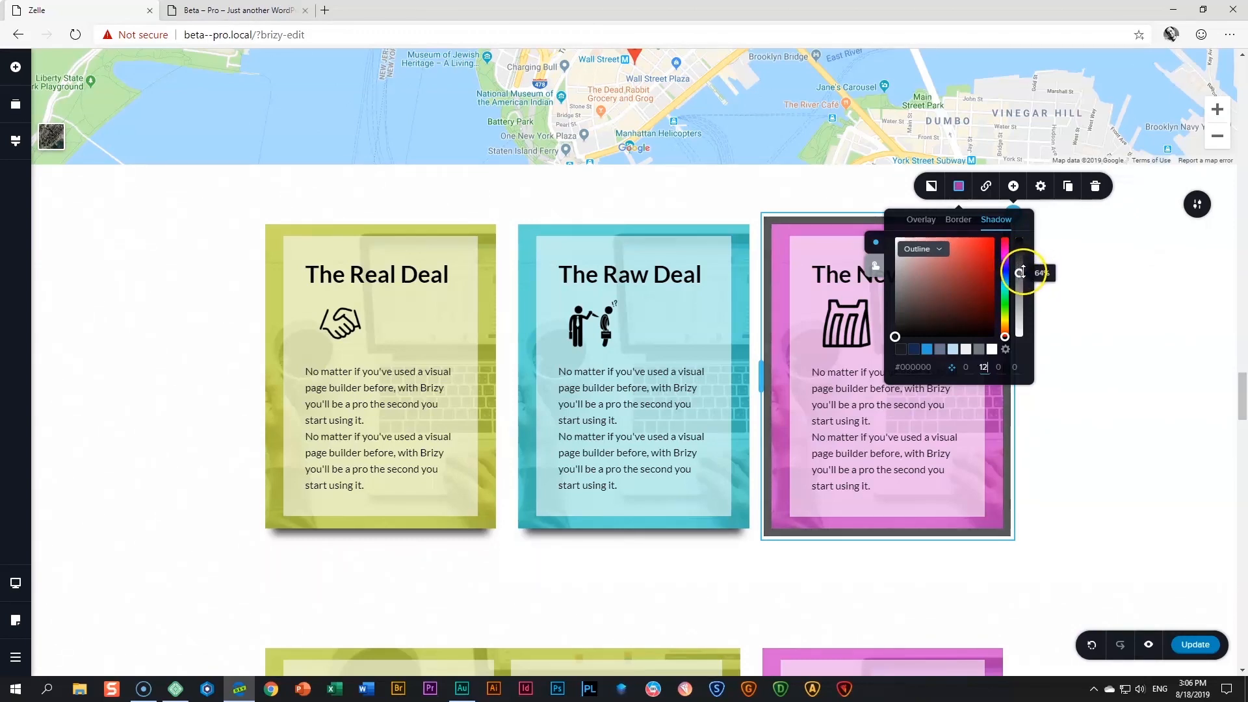
pyautogui.moveTo(1021, 273); pyautogui.dragTo(1019, 263)
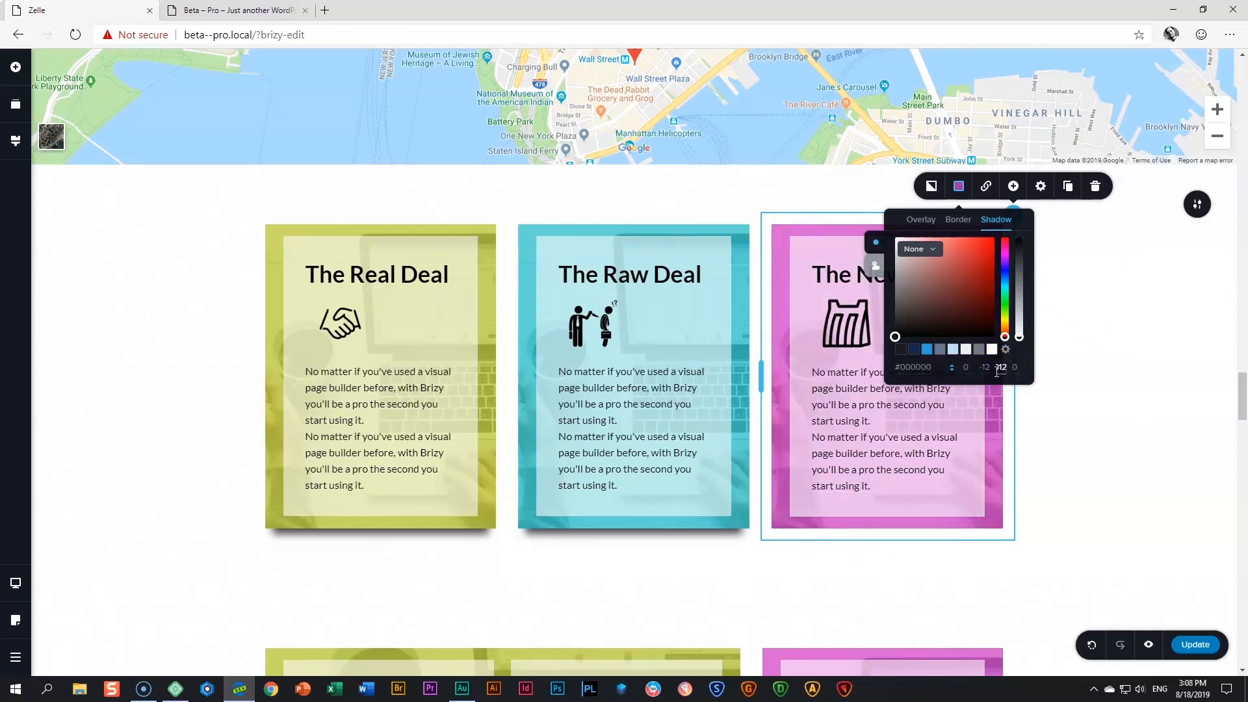
# Close the column's shadow settings and scroll down the page
pyautogui.click(919, 248)
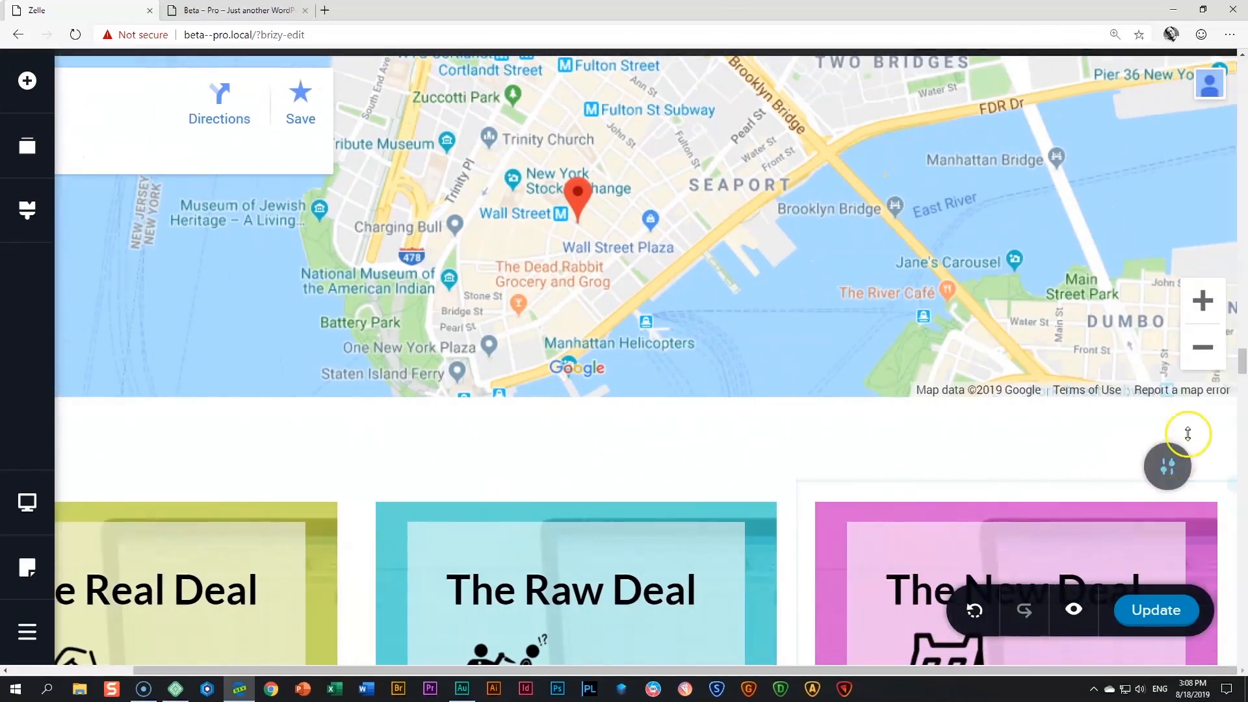
pyautogui.scroll(-3)
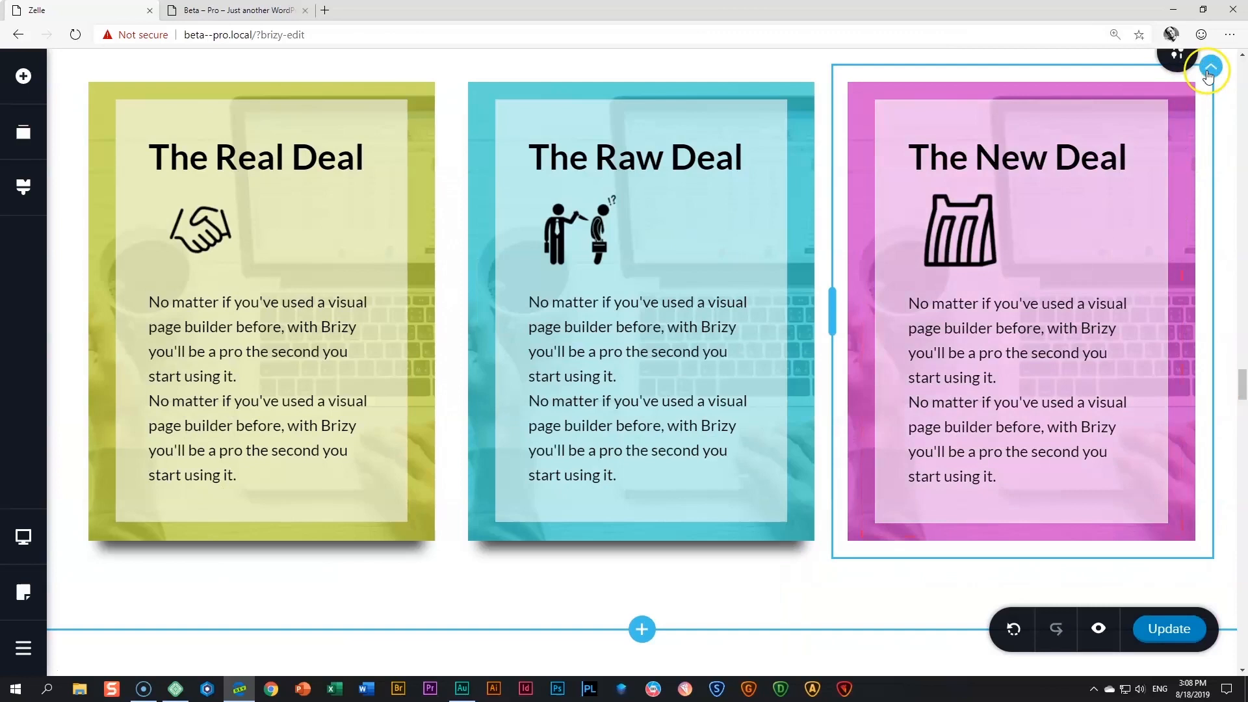
# Reopen The New Deal column's shadow settings, edit a shadow value, then select the hover state
pyautogui.click(1208, 75)
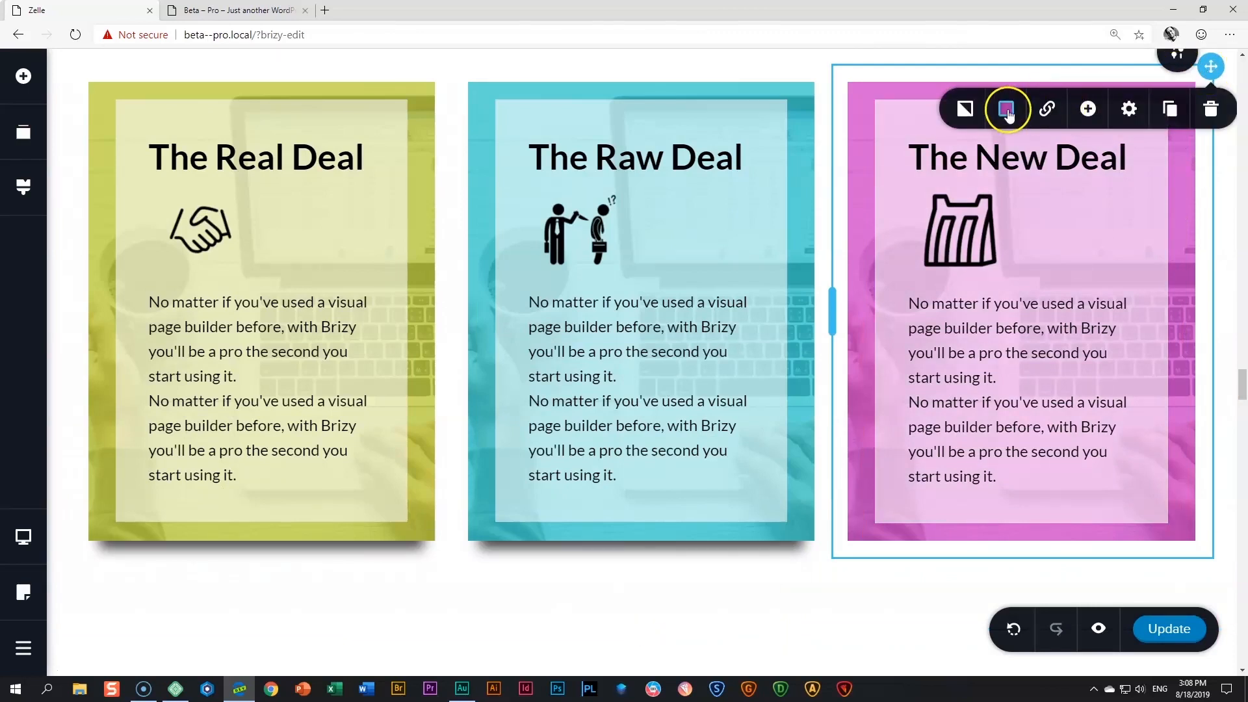
pyautogui.click(1005, 109)
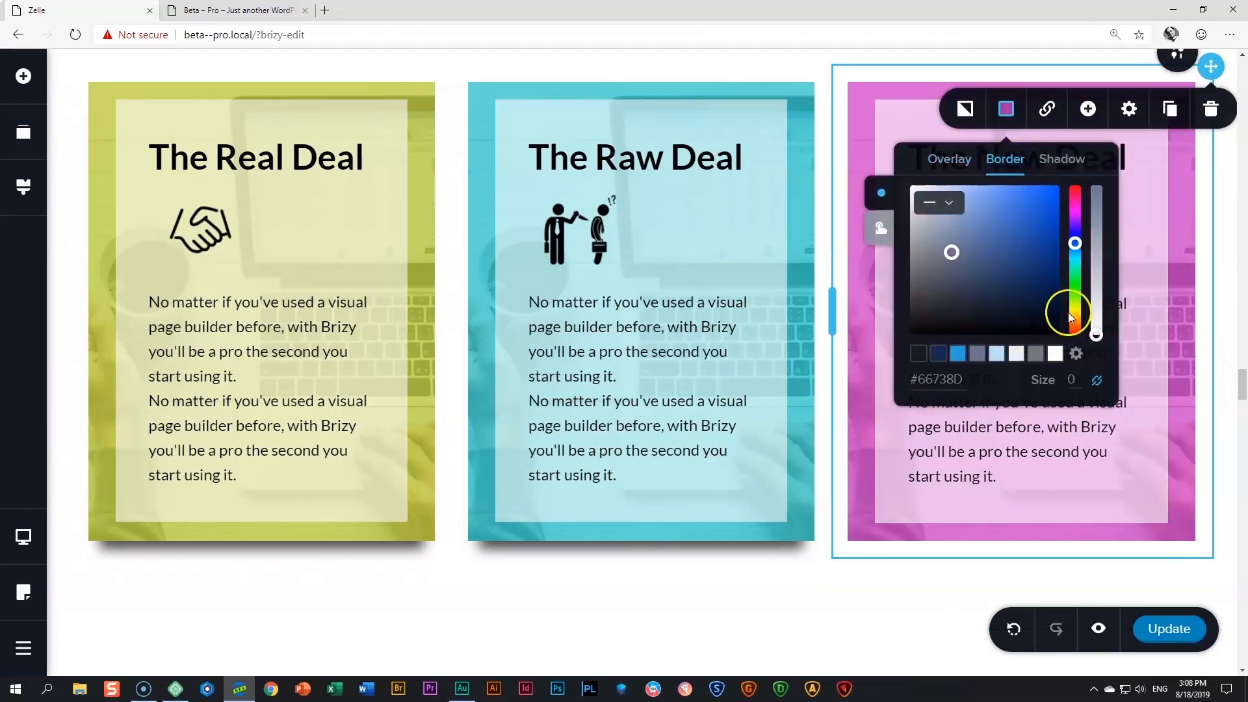
pyautogui.click(1061, 159)
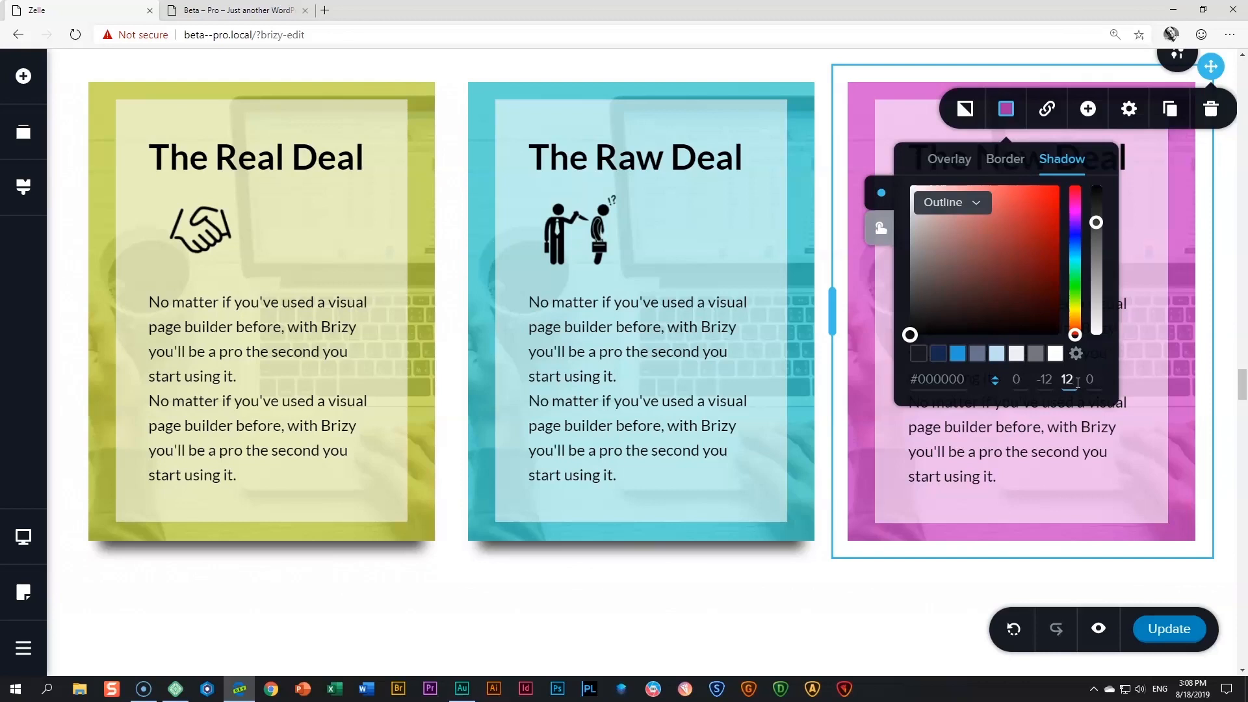
pyautogui.click(1076, 379)
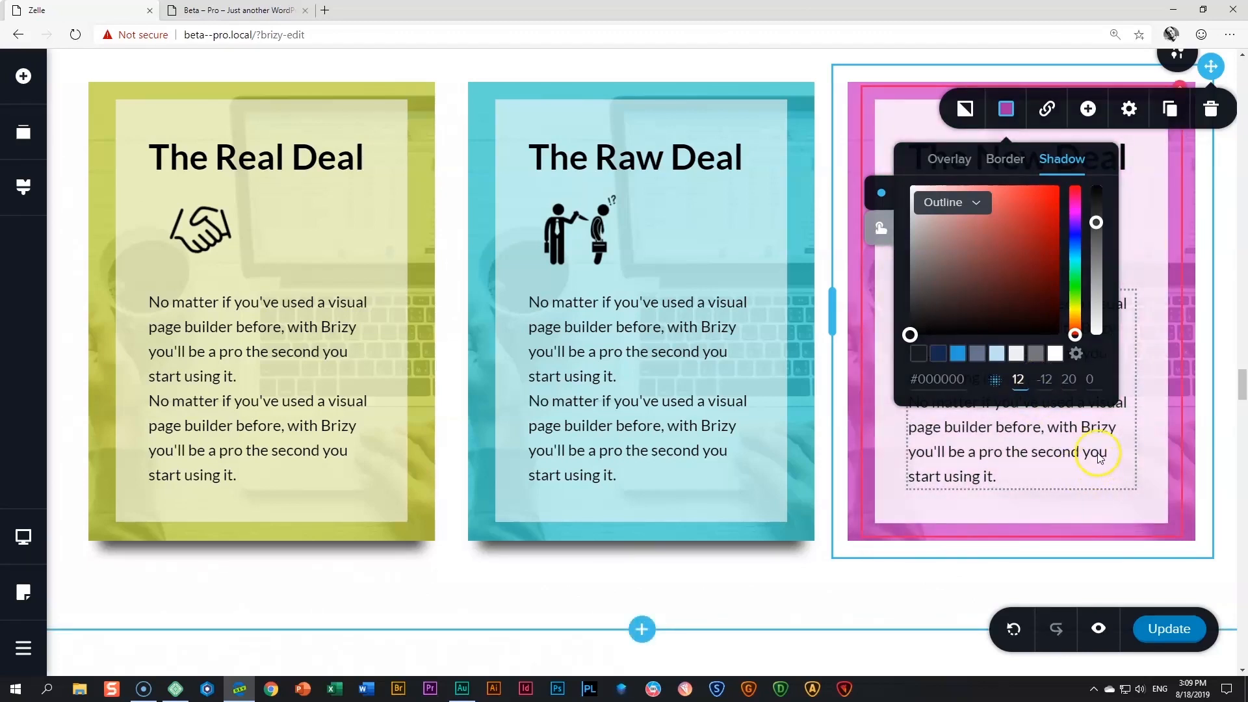
pyautogui.click(1016, 354)
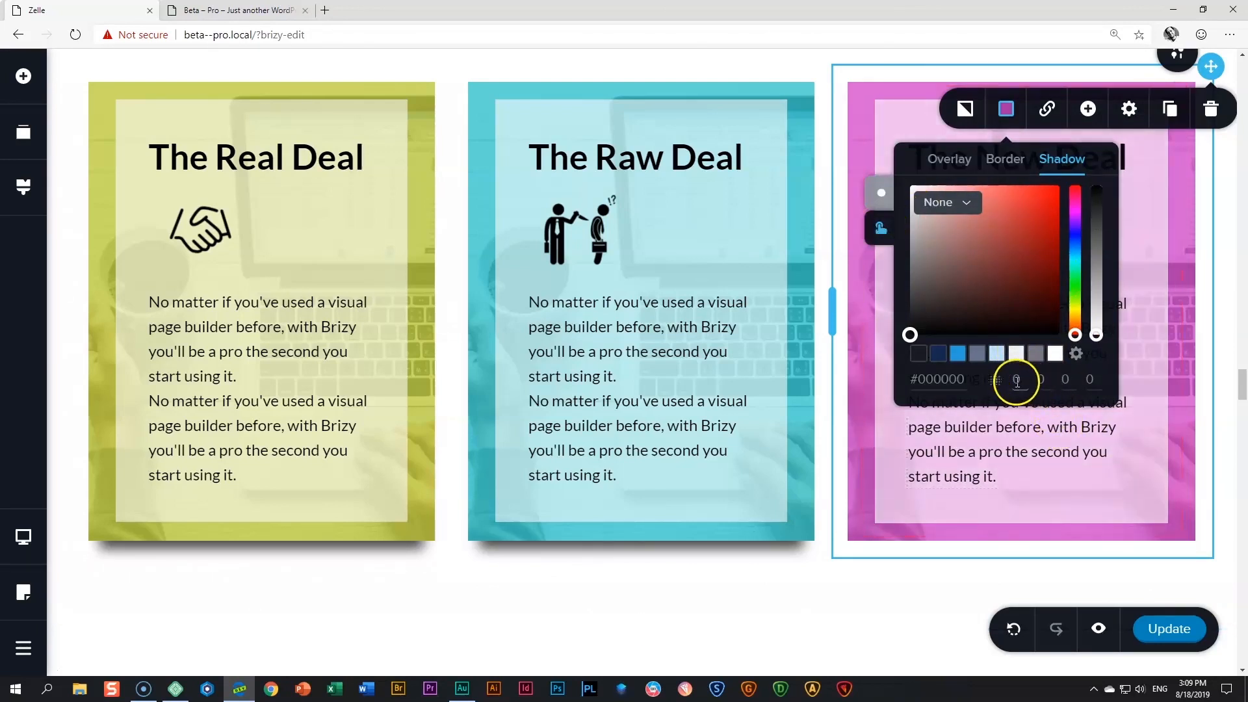
# Enter hover shadow values 10 and 25 for stronger blur
pyautogui.write('10')
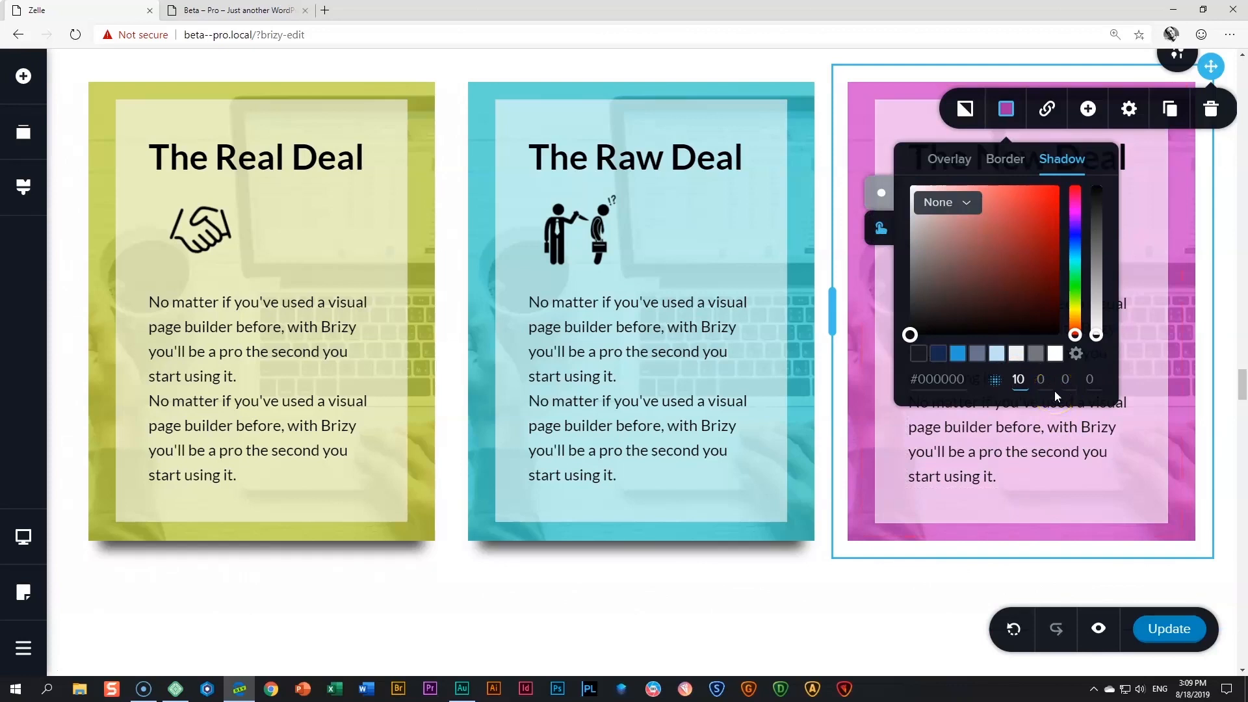
pyautogui.click(946, 202)
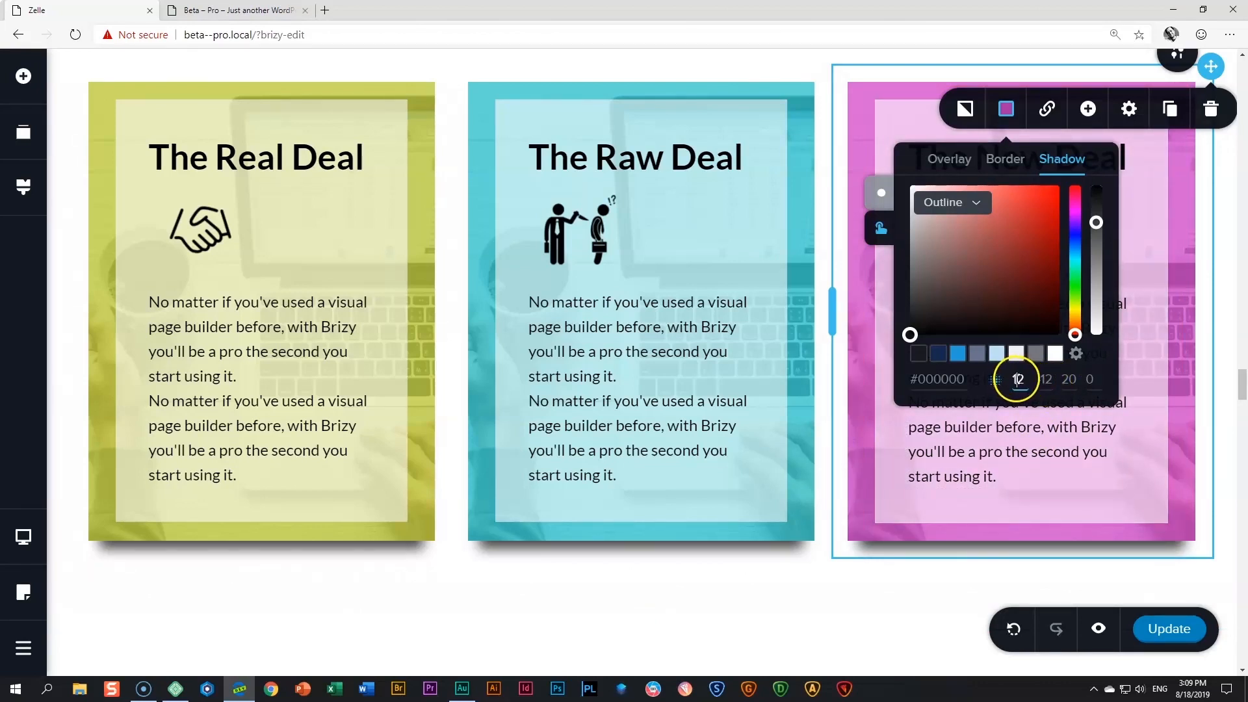
pyautogui.write('25')
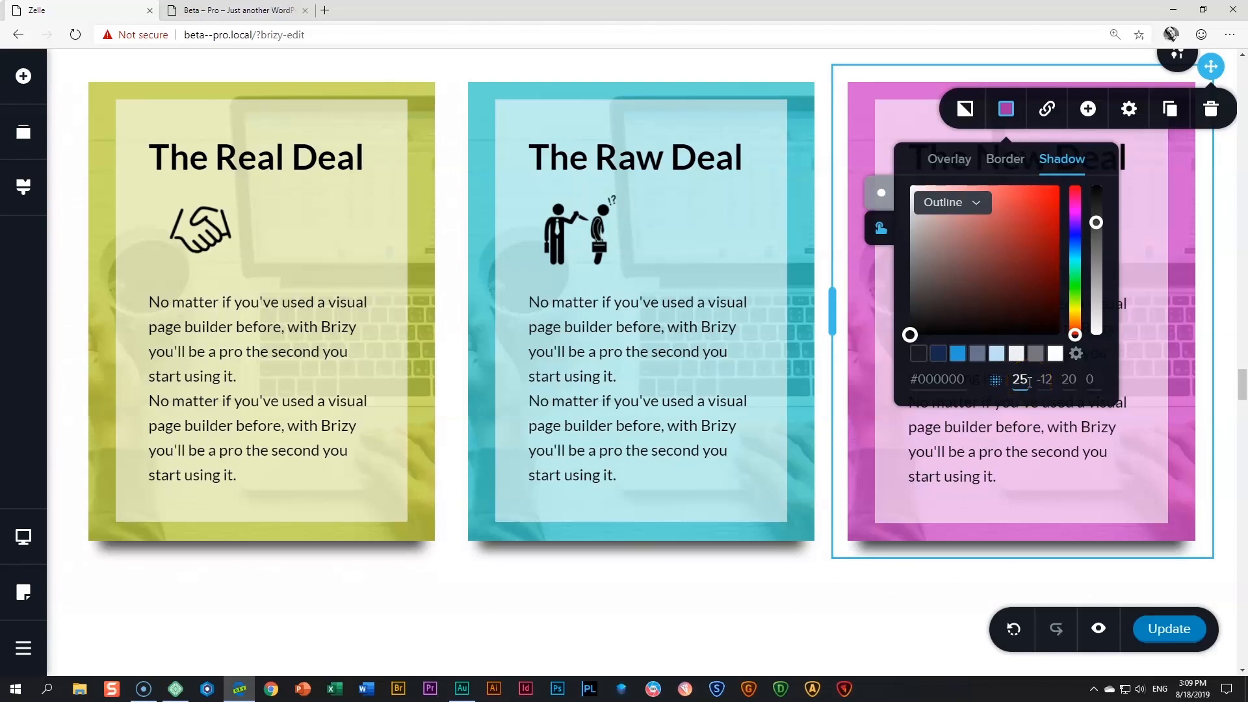